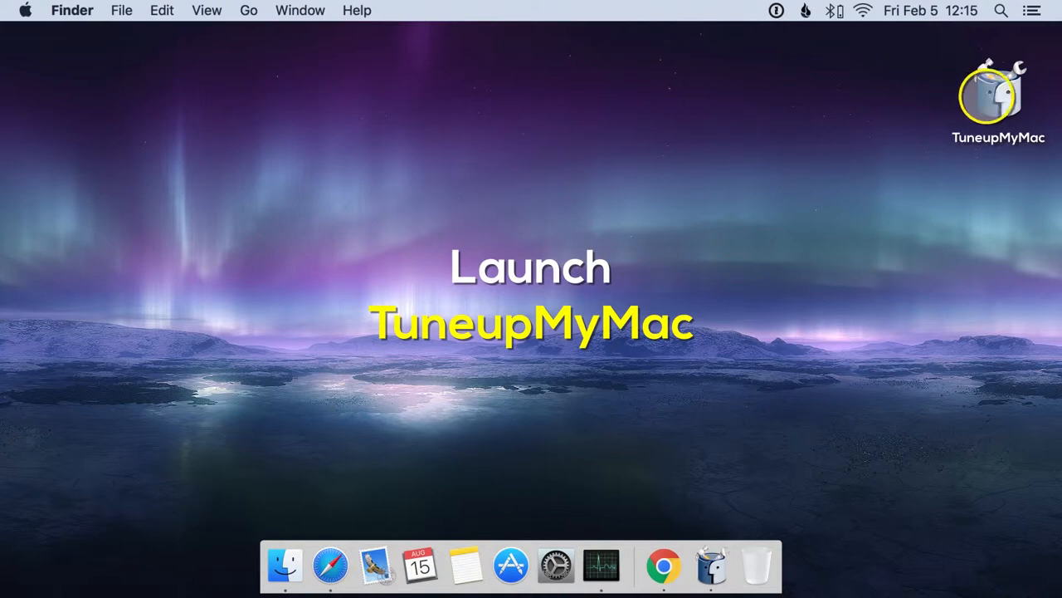
Launch TuneupMyMac, open its Register Now form, and bring up Gmail in Chrome
{"action": "double_click", "coordinate": [995, 92]}
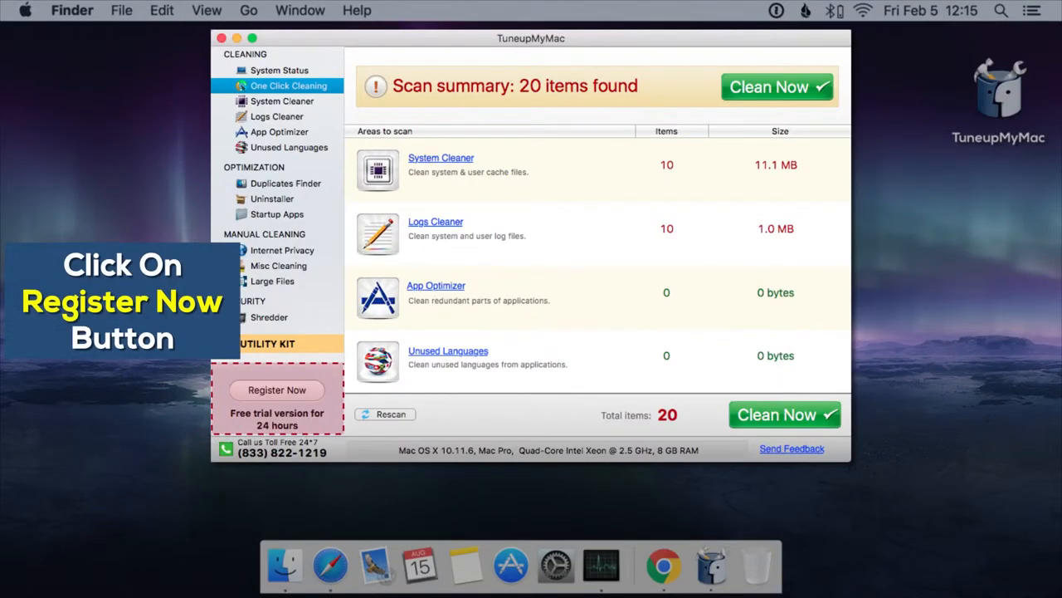
{"action": "left_click", "coordinate": [277, 390]}
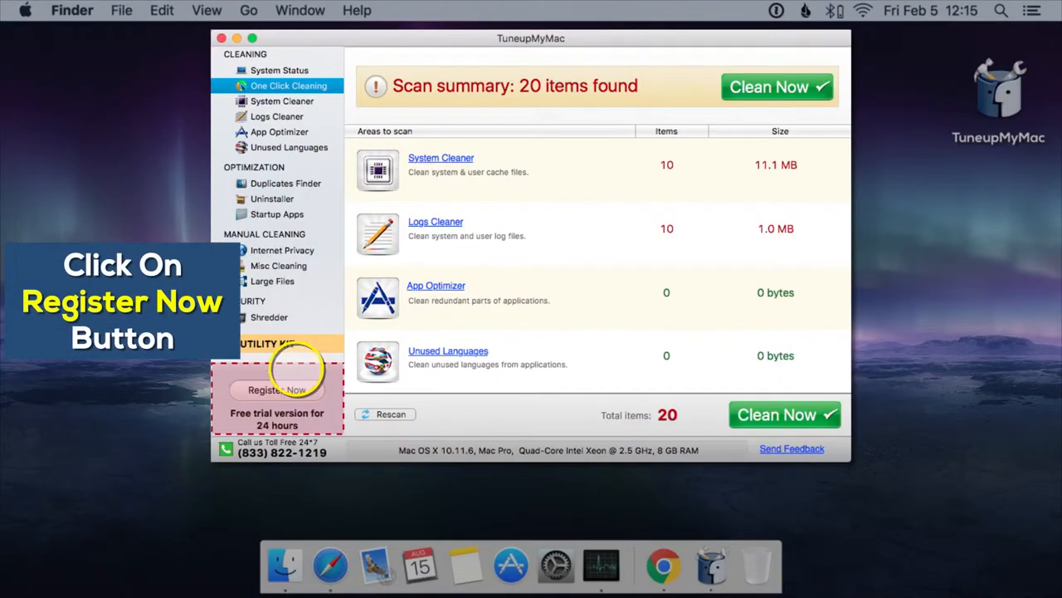
{"action": "left_click", "coordinate": [277, 390]}
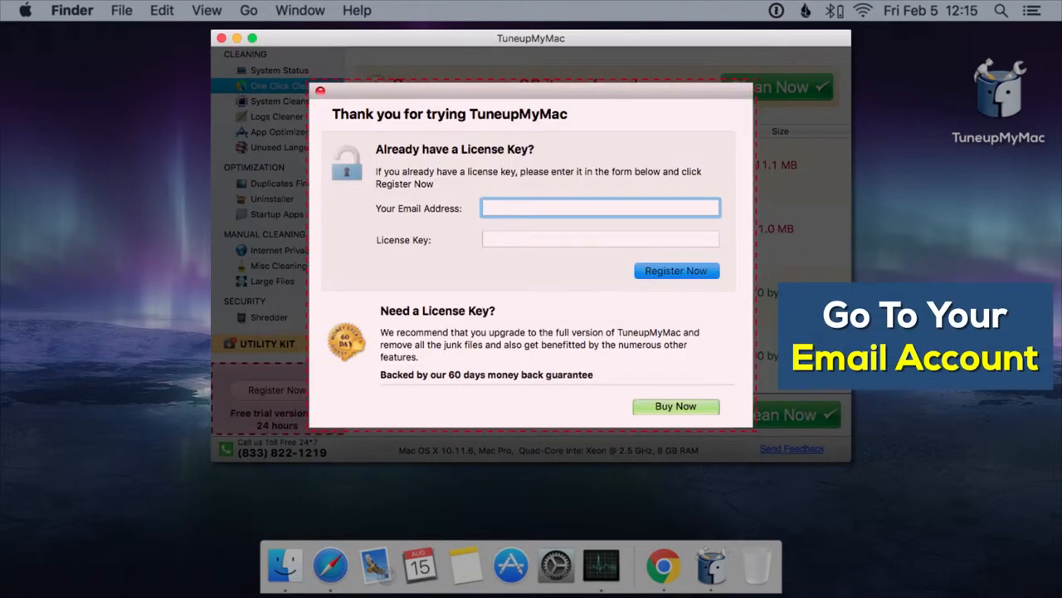
{"action": "mouse_move", "coordinate": [658, 571]}
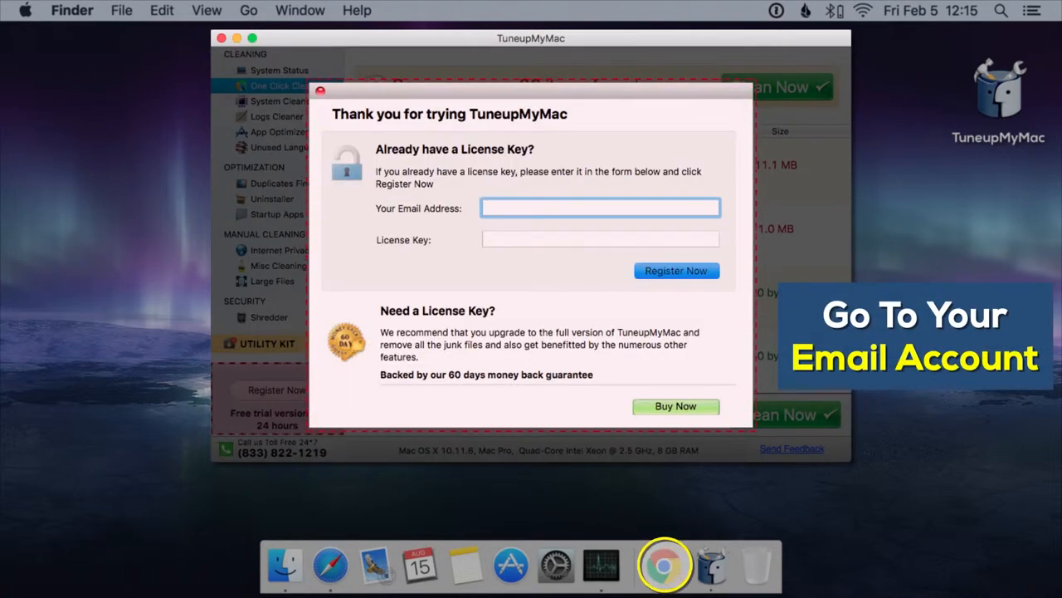
{"action": "left_click", "coordinate": [659, 580]}
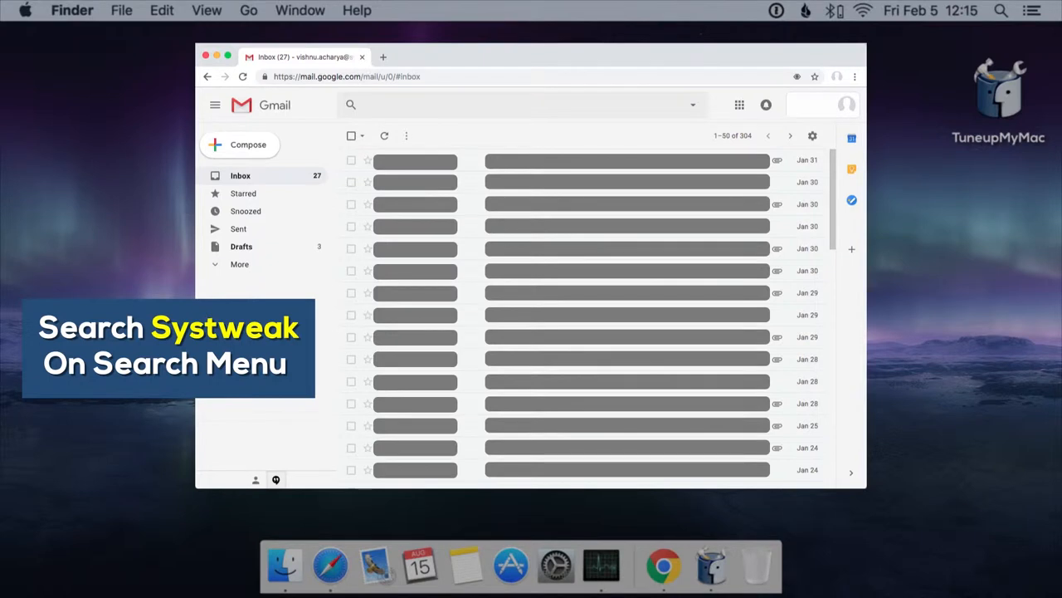
Search Gmail for 'Systweak' and select the product key in the order email
{"action": "type", "text": "Systweak"}
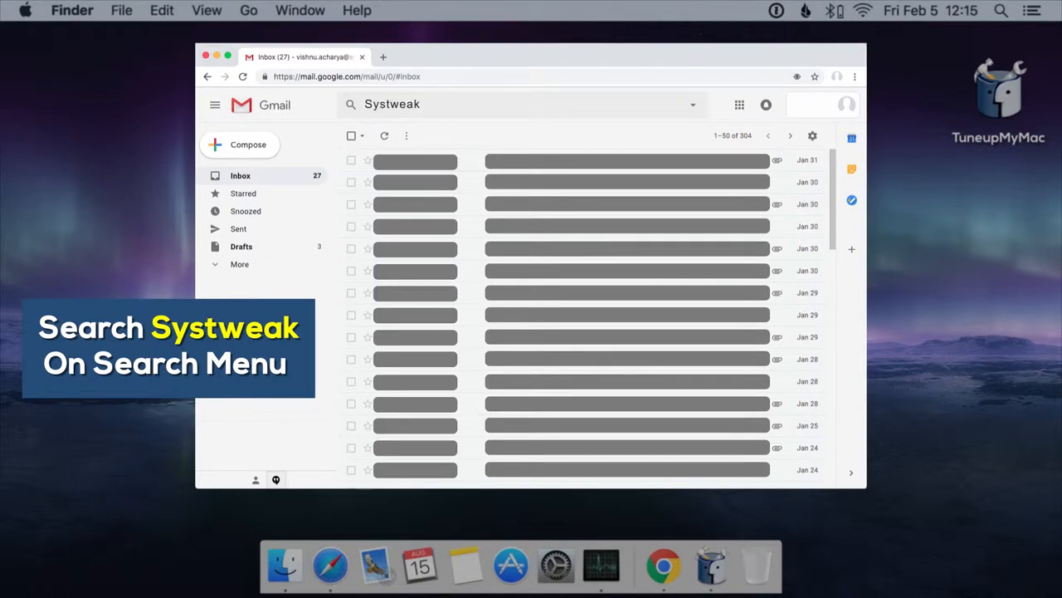
{"action": "key", "text": "Enter"}
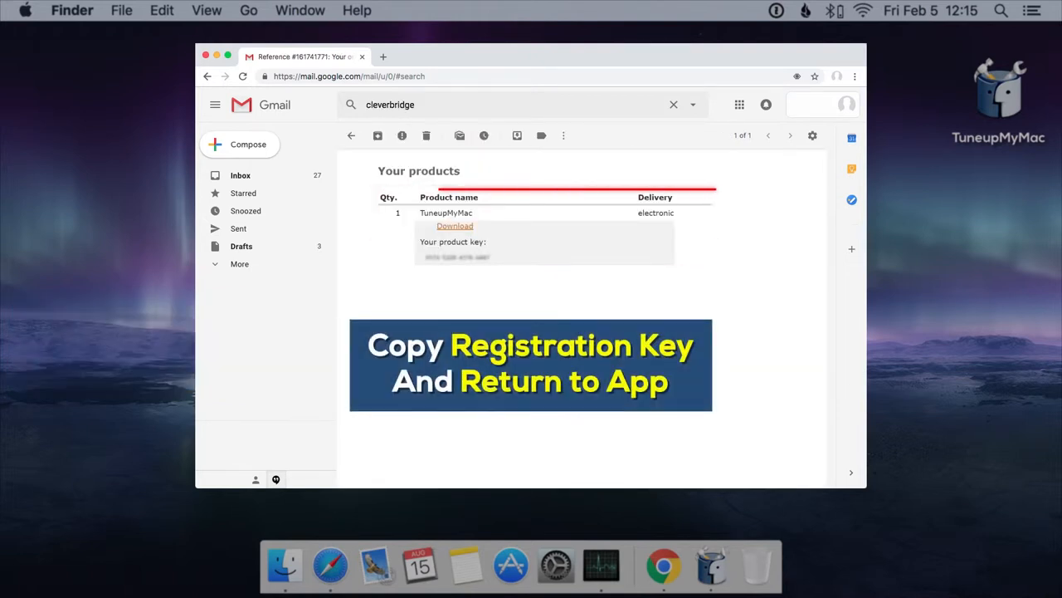
{"action": "double_click", "coordinate": [455, 256]}
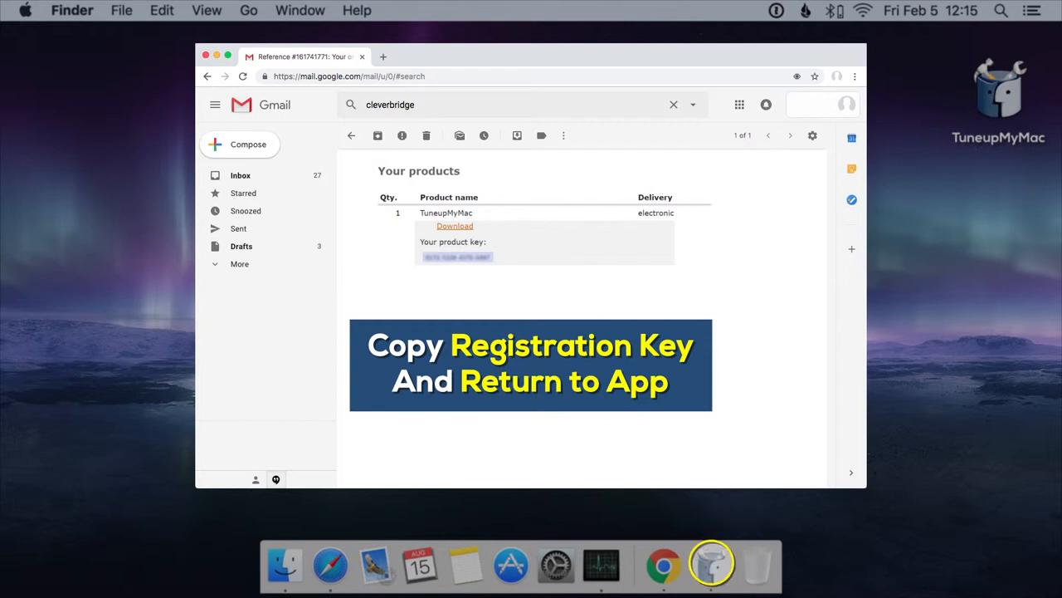
{"action": "left_click", "coordinate": [713, 566]}
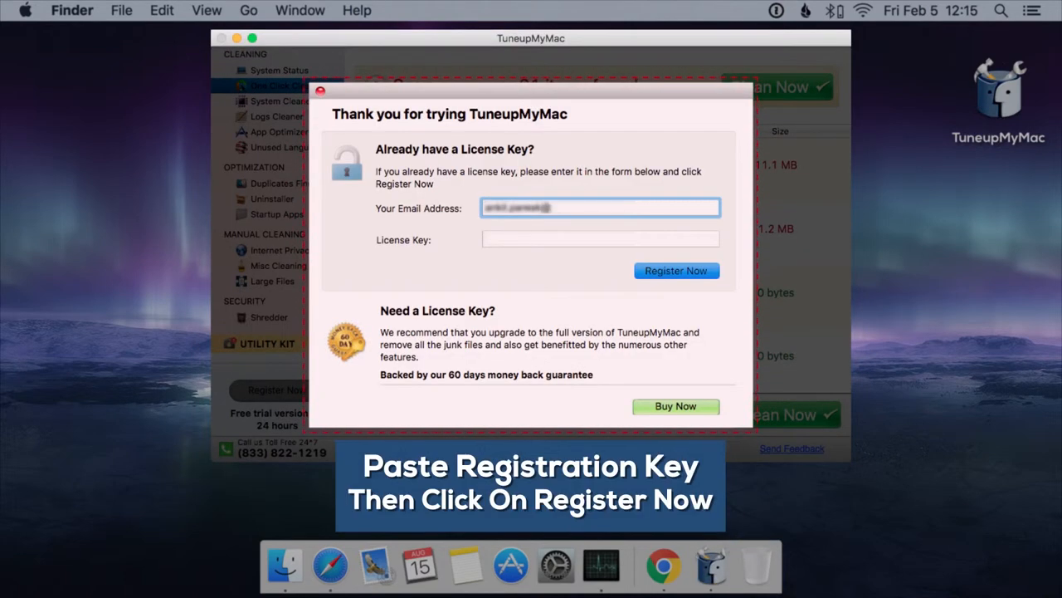
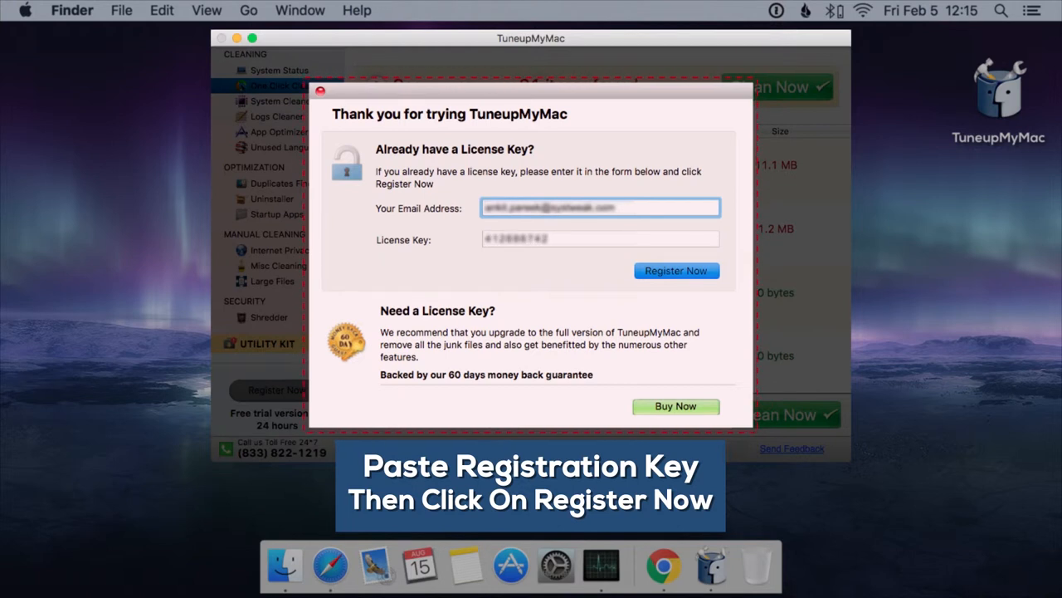
{"action": "left_click", "coordinate": [677, 271]}
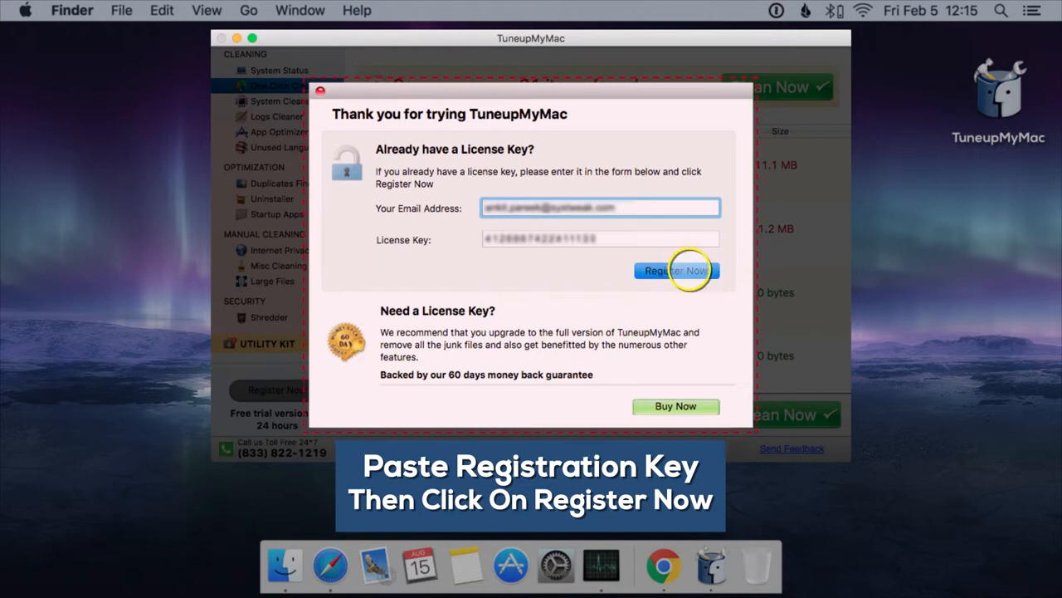
{"action": "left_click", "coordinate": [676, 270]}
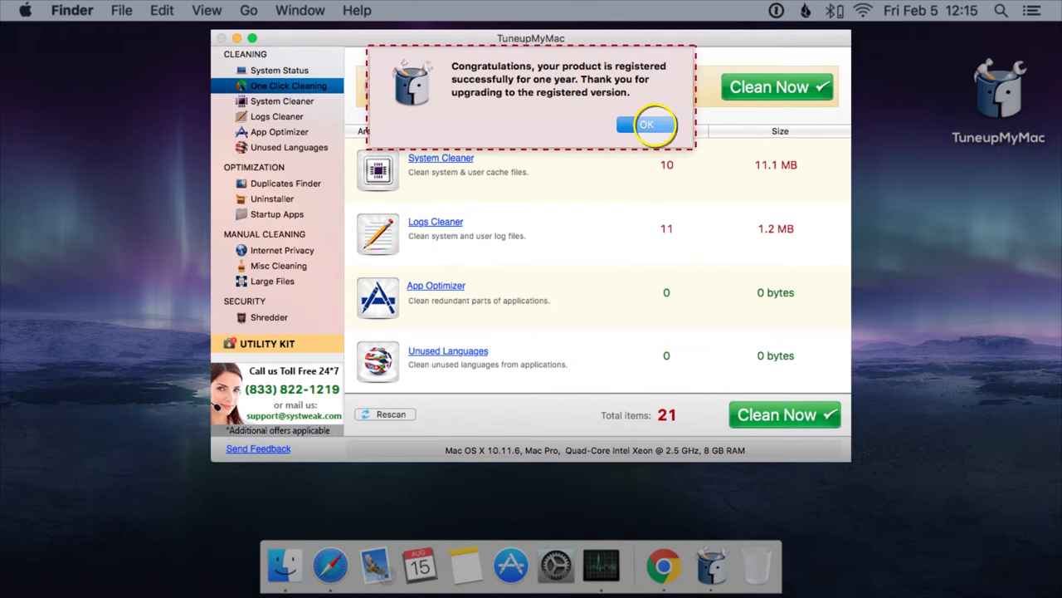
{"action": "left_click", "coordinate": [646, 124]}
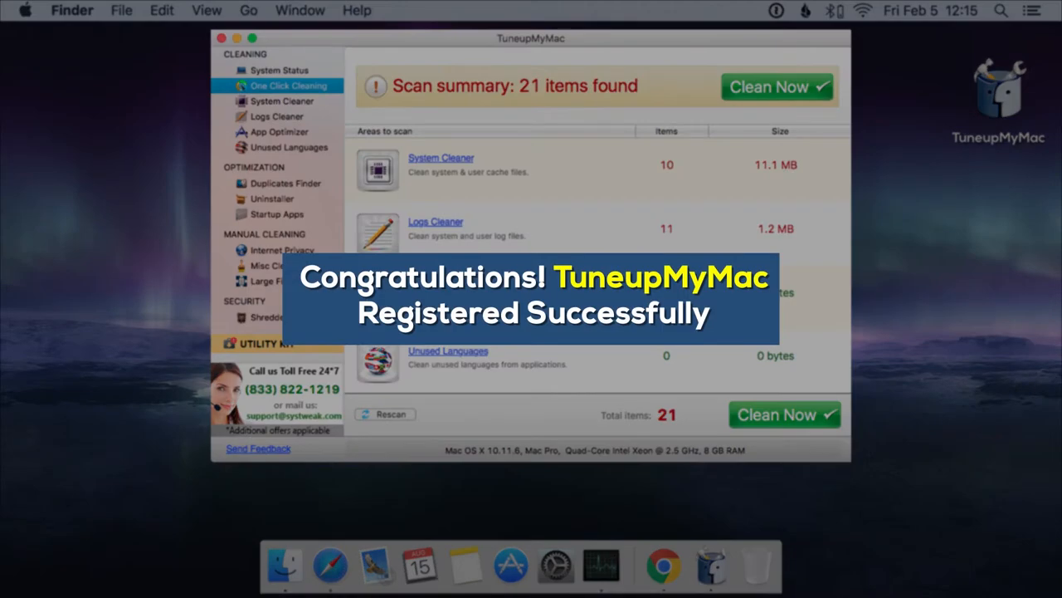